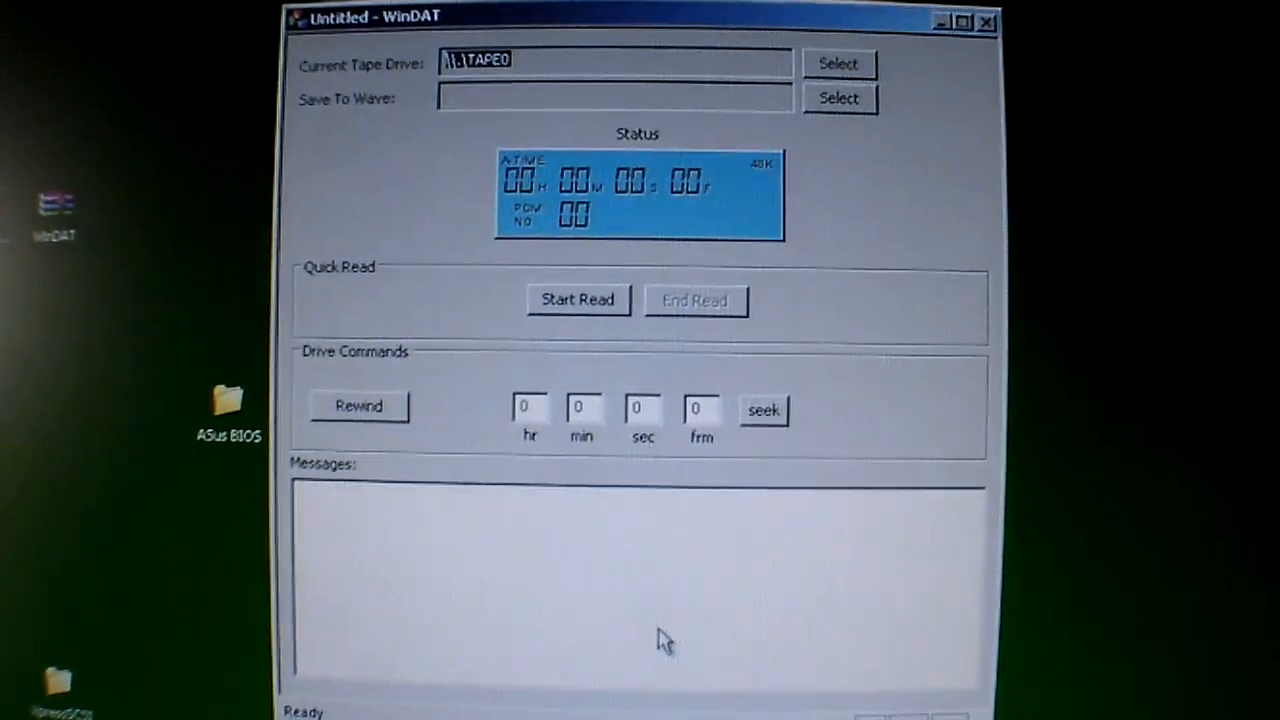
- Set the current tape drive to TAPE0 from the SCSI_BUS list
left_click(838, 62)
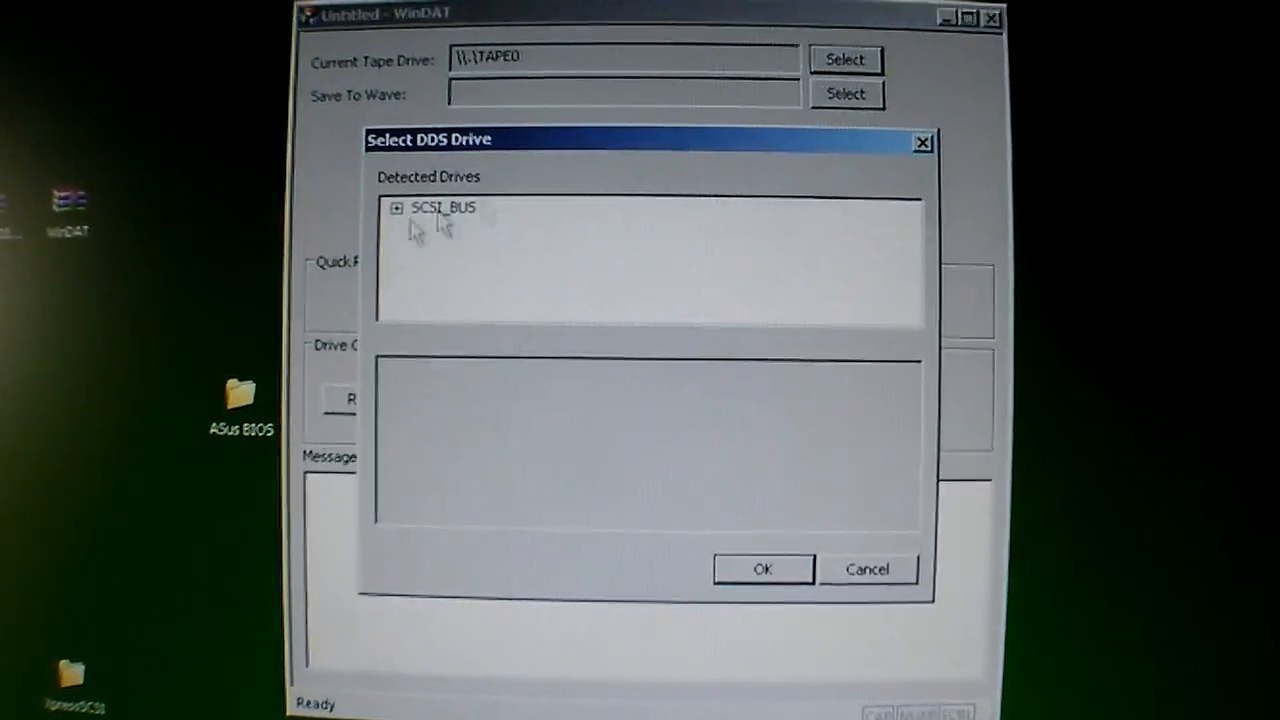
left_click(397, 207)
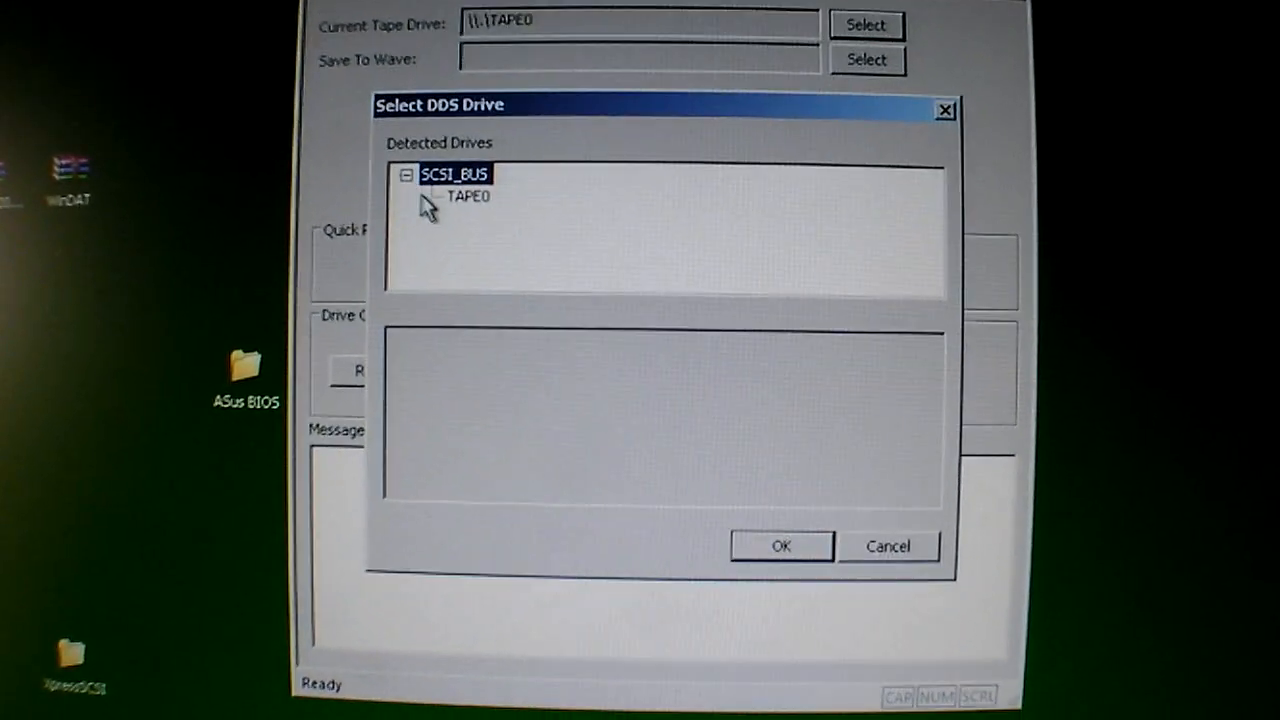
left_click(466, 196)
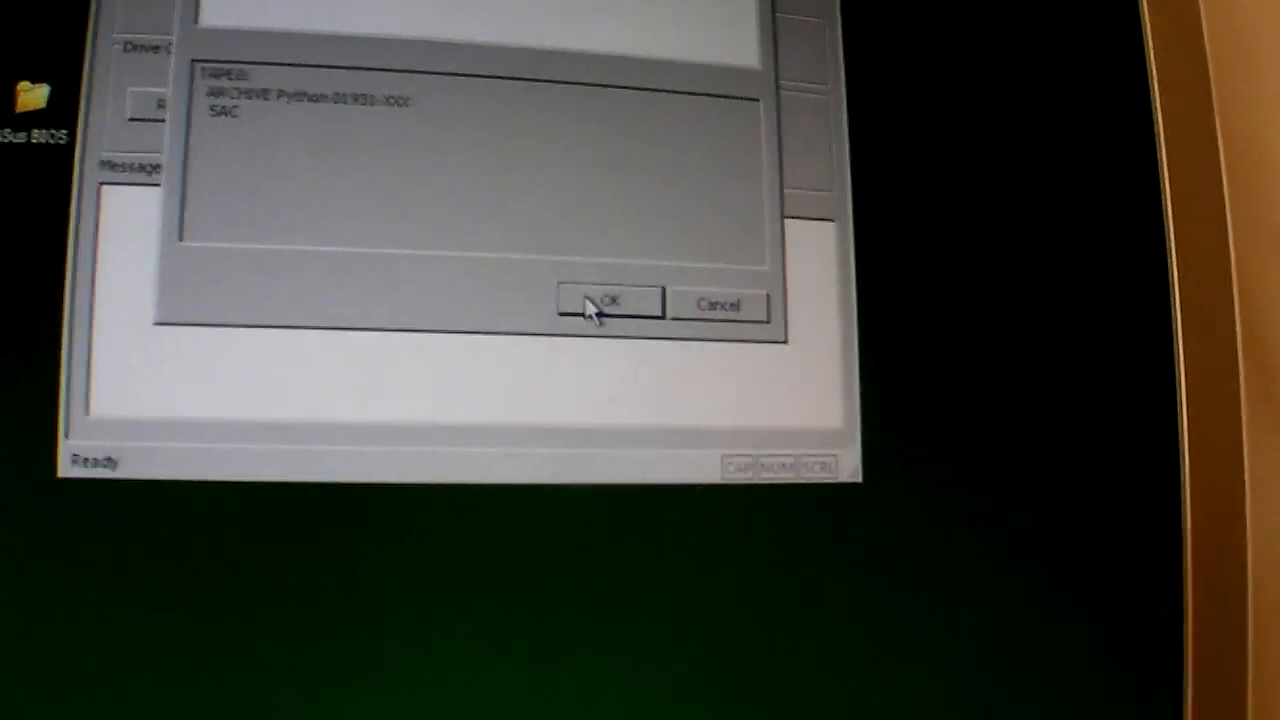
left_click(610, 303)
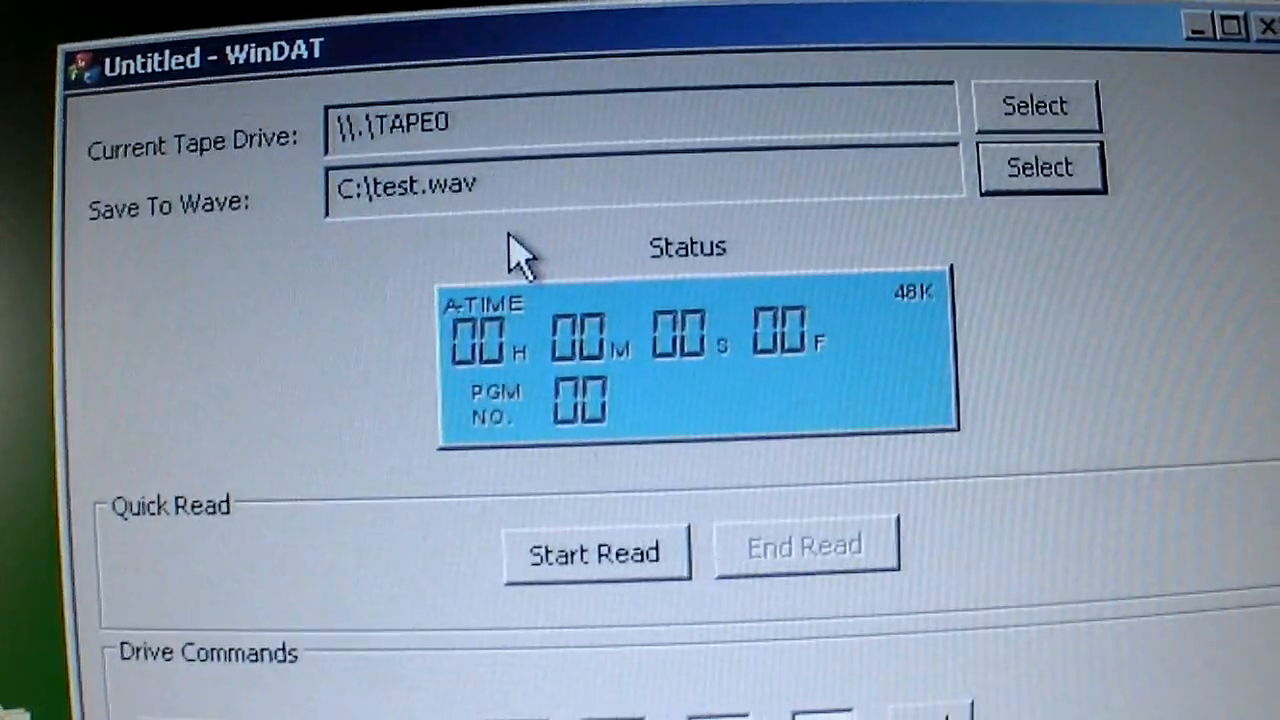
- Choose C:\test.wav as the Save To Wave output file
left_click(260, 408)
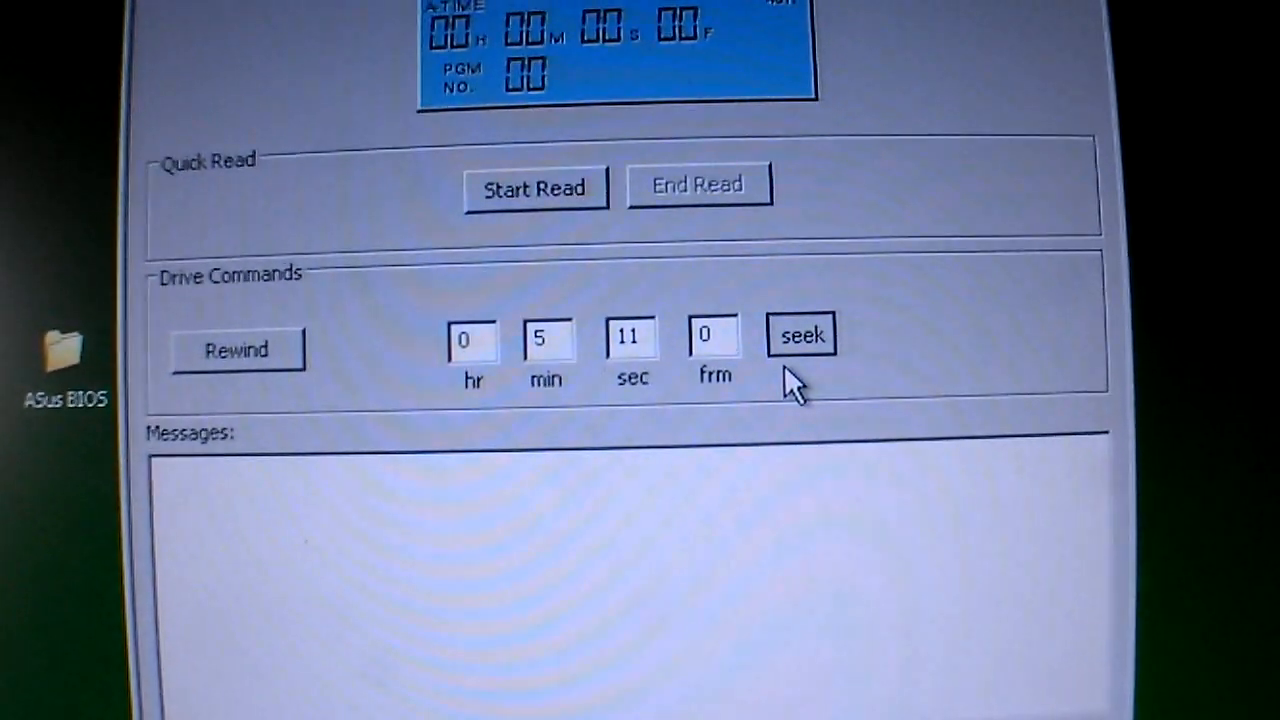
- Seek the tape to 0 h 5 min 11 s 0 frames
left_click(800, 334)
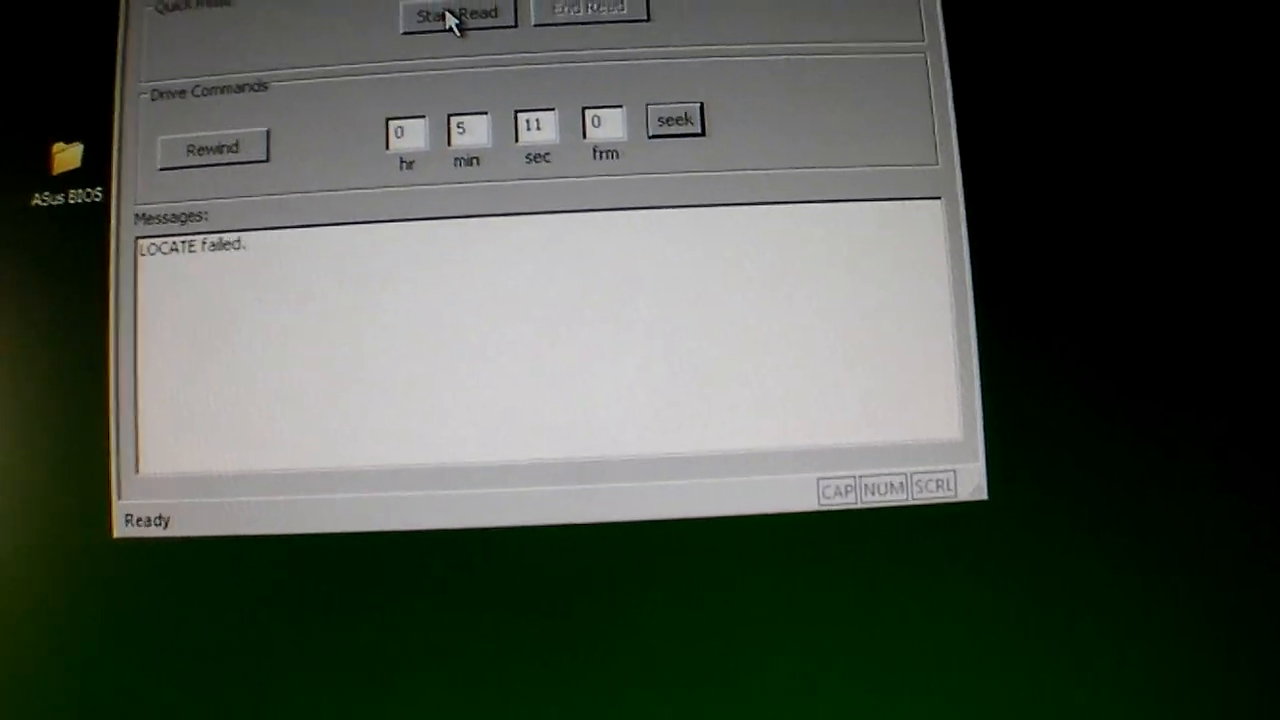
- Close WinDAT to clear the seek time and Messages list
left_click(456, 14)
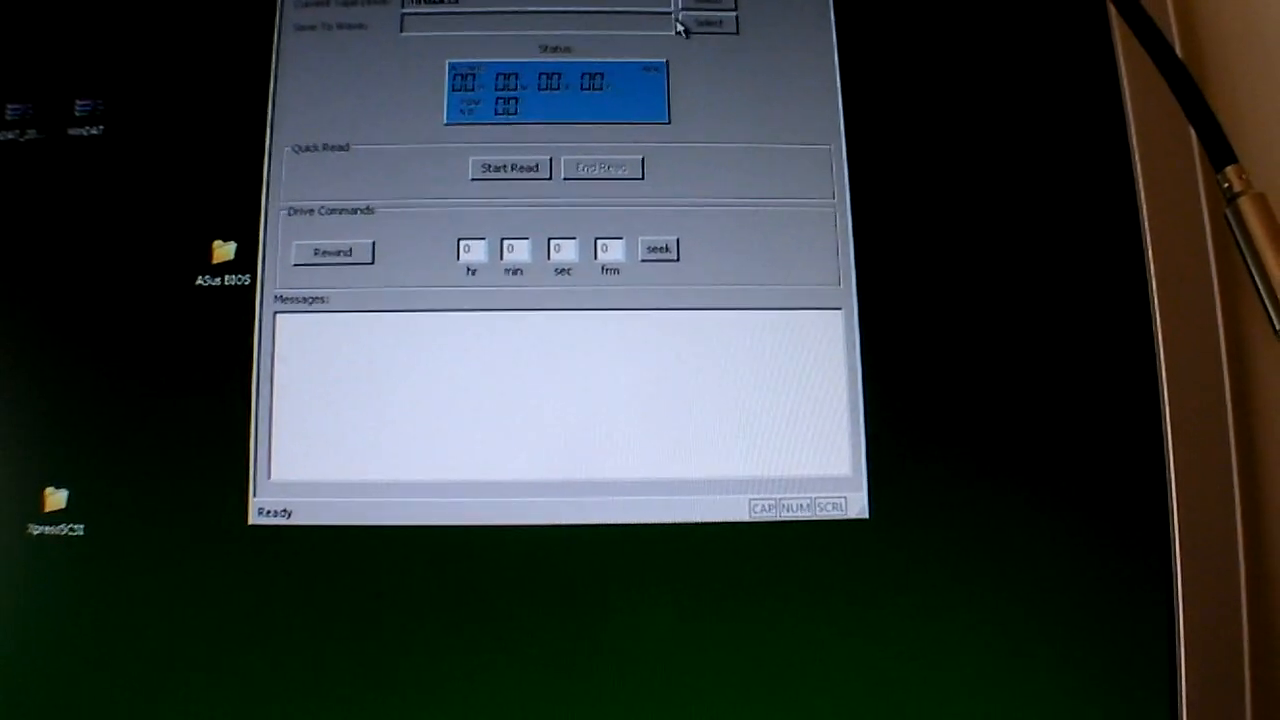
- Reselect TAPE0 as the tape drive and start reading audio into the WAV file
left_click(708, 22)
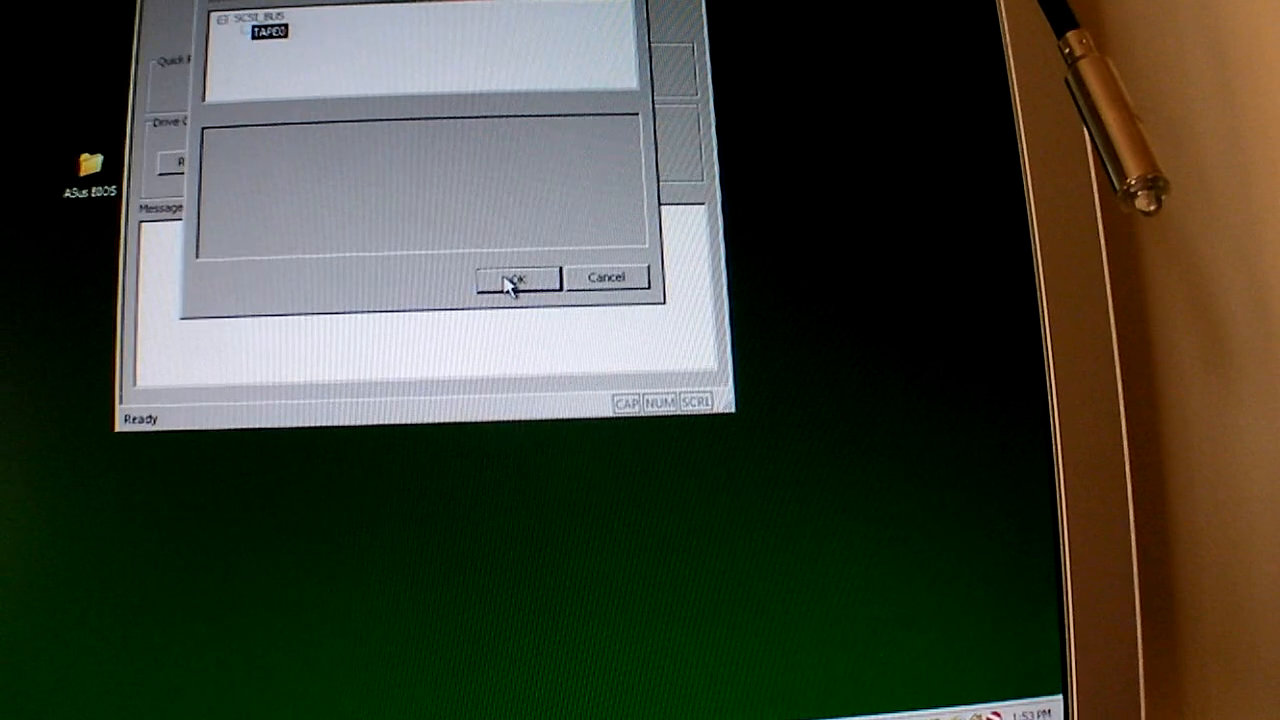
left_click(516, 277)
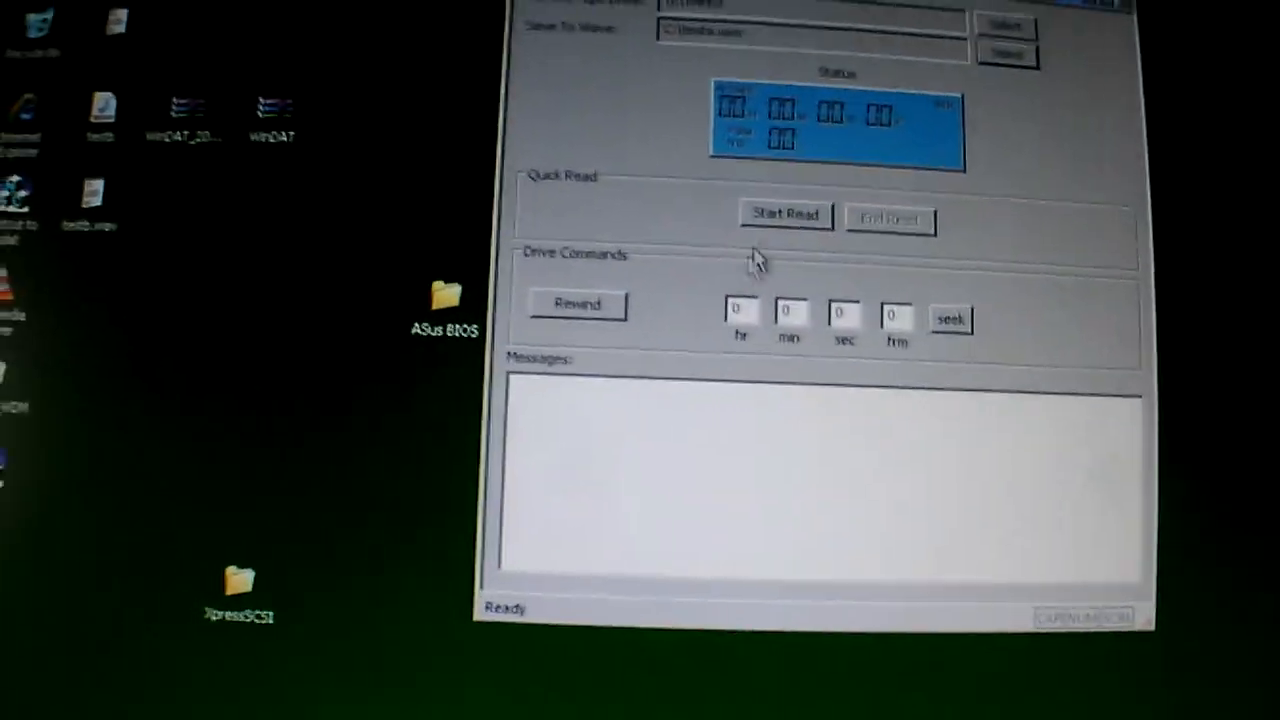
left_click(786, 215)
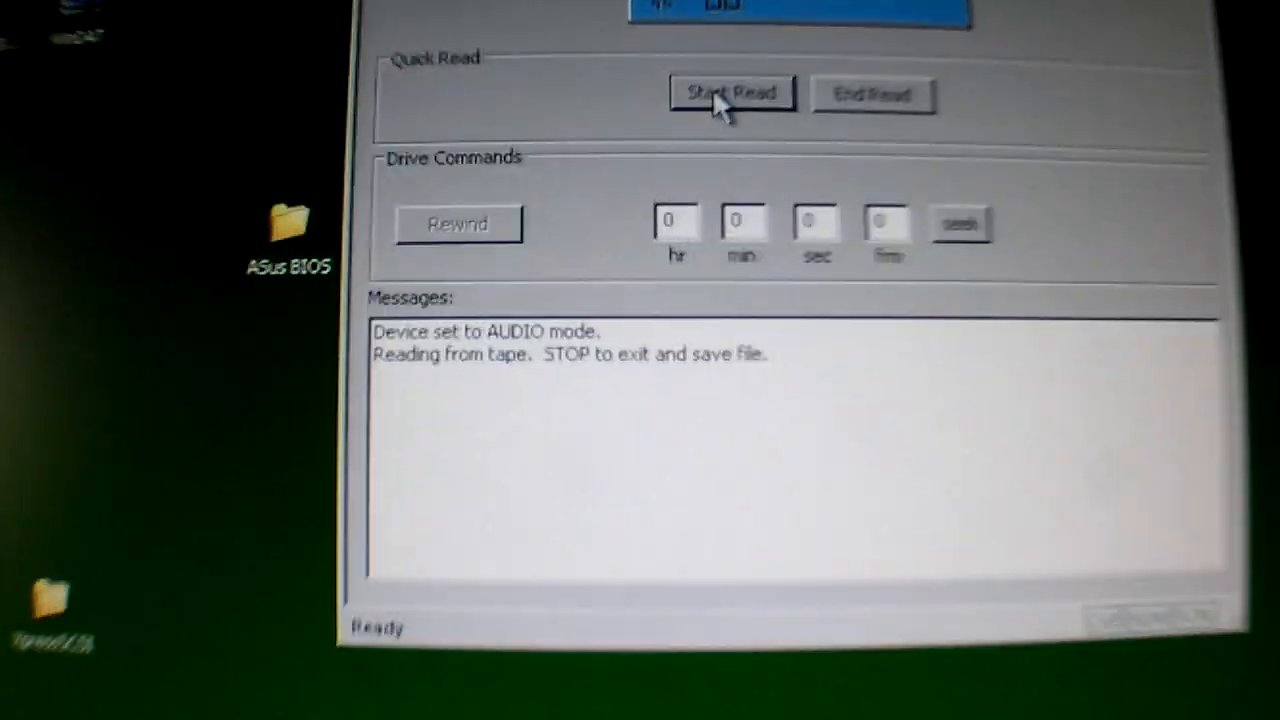
left_click(731, 93)
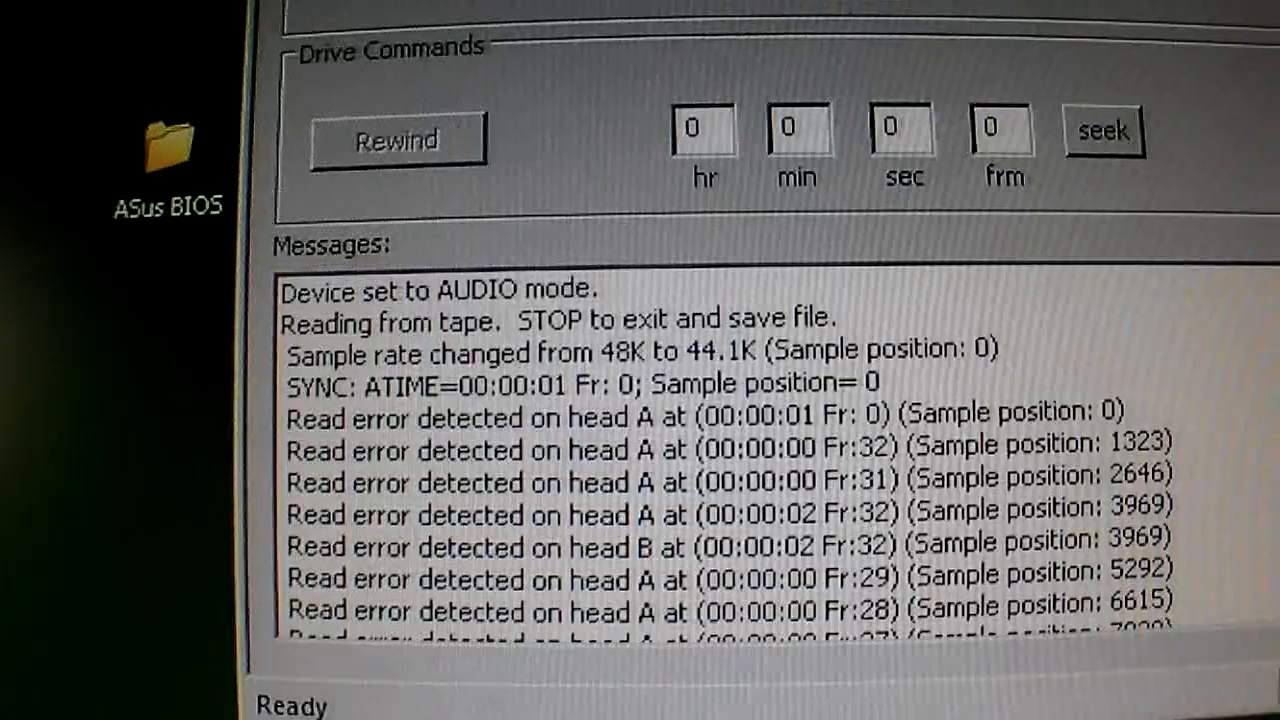